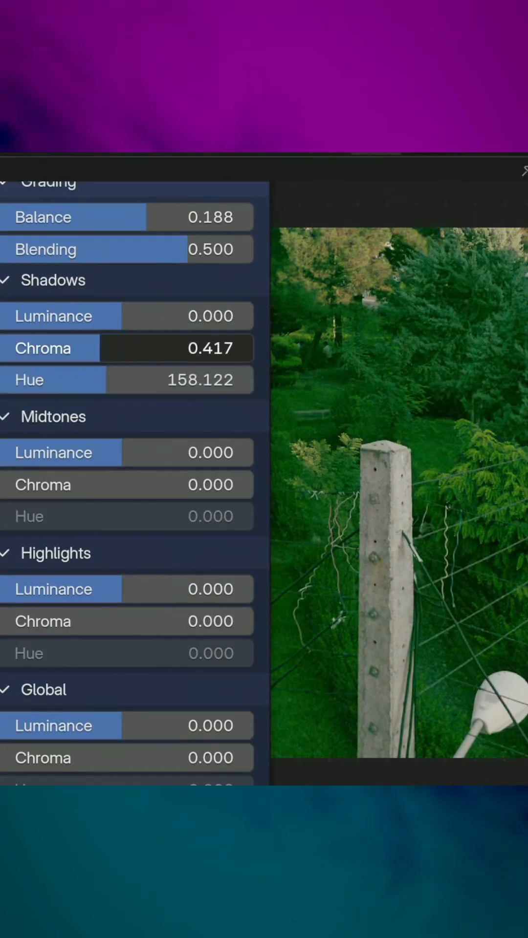
Scroll down the Saffron node panel toward the shadow grading controls.
scroll("down", 3)
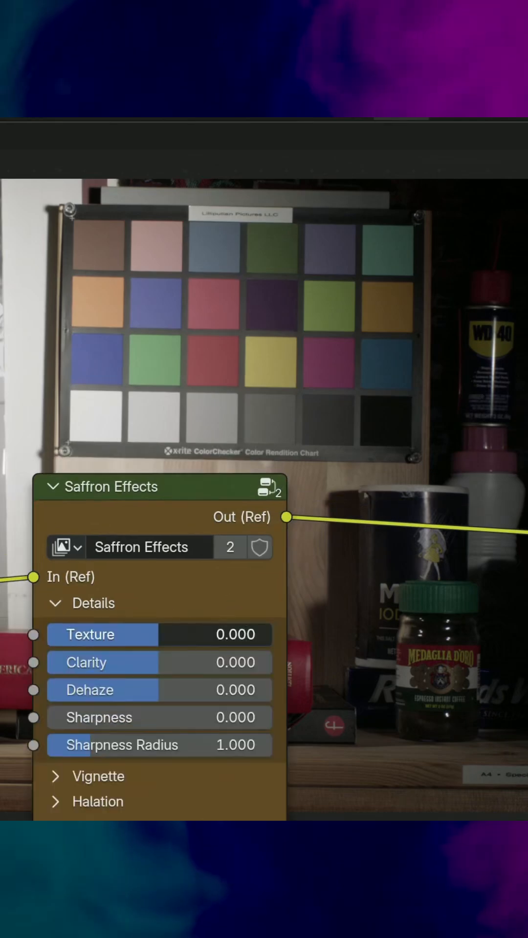
Raise Clarity under Details on the Saffron Effects node to about 0.293.
left_click_drag(90, 661, 180, 662)
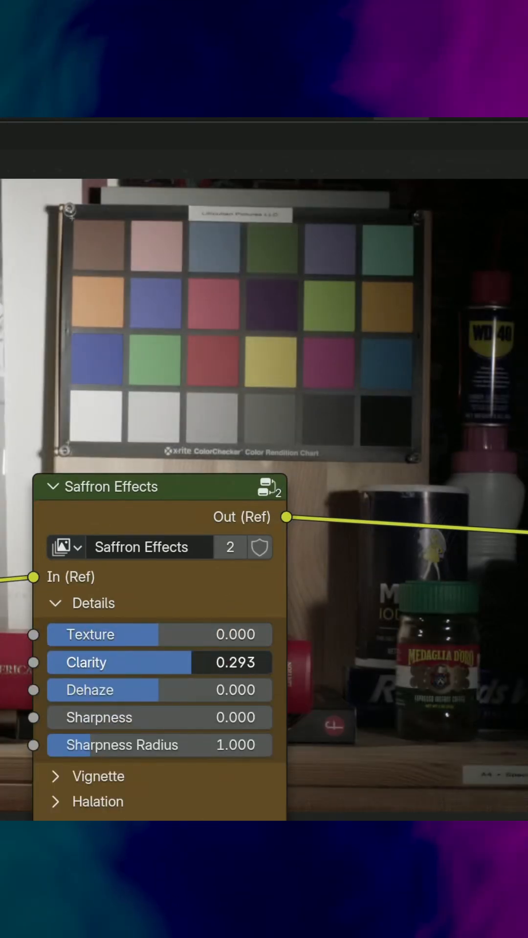